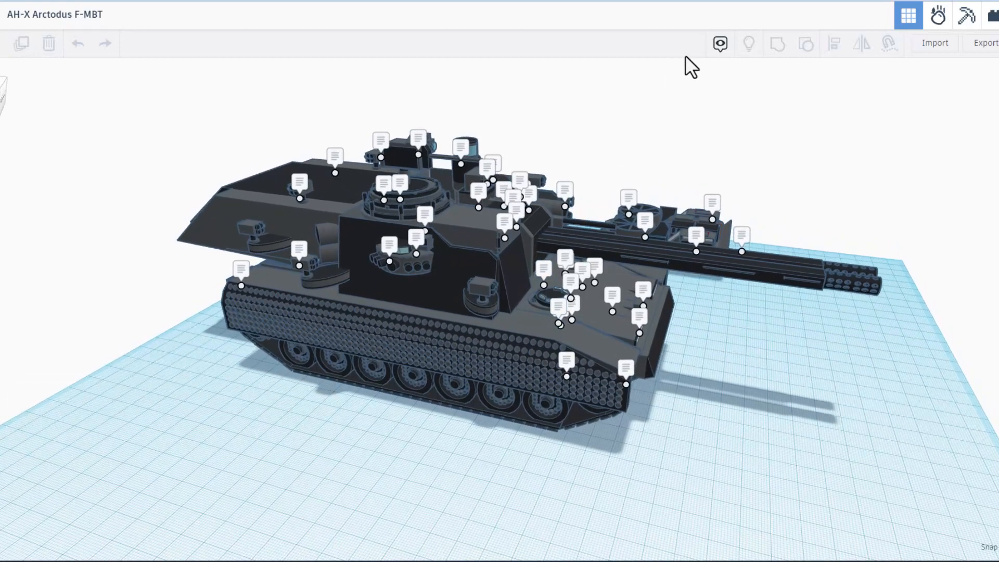
Hide the tank's notes and switch the workspace background to tan in Workspace settings.
left_click(720, 44)
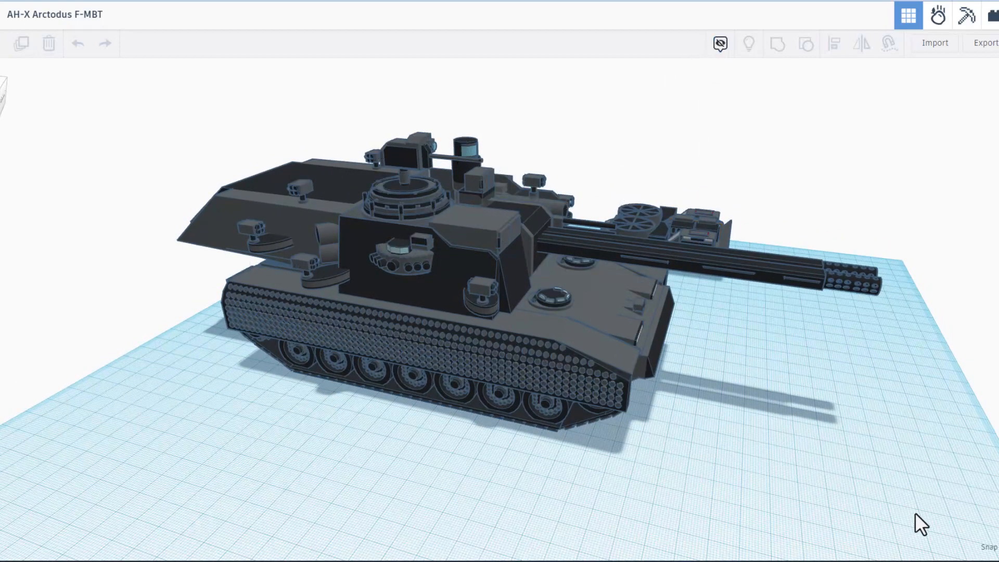
left_click(908, 14)
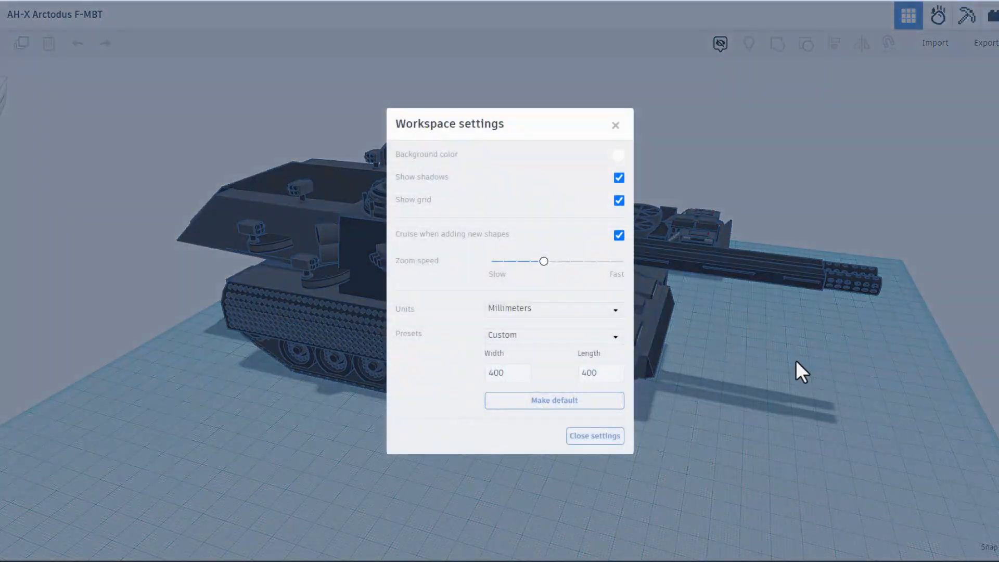
left_click(618, 155)
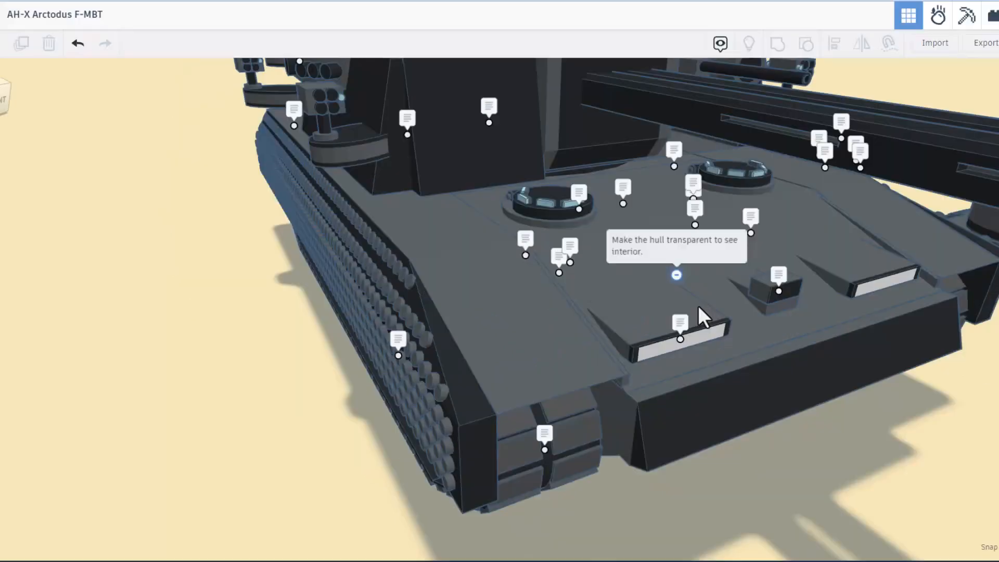
mouse_move(629, 251)
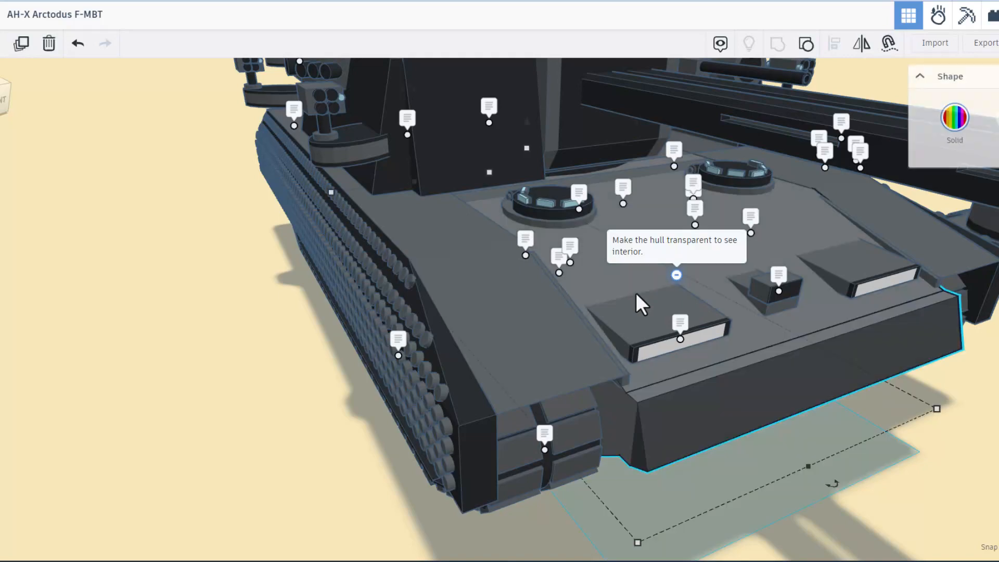
Make the rear hull Transparent and read the slatted-wall note inside the crew compartment.
left_click(676, 275)
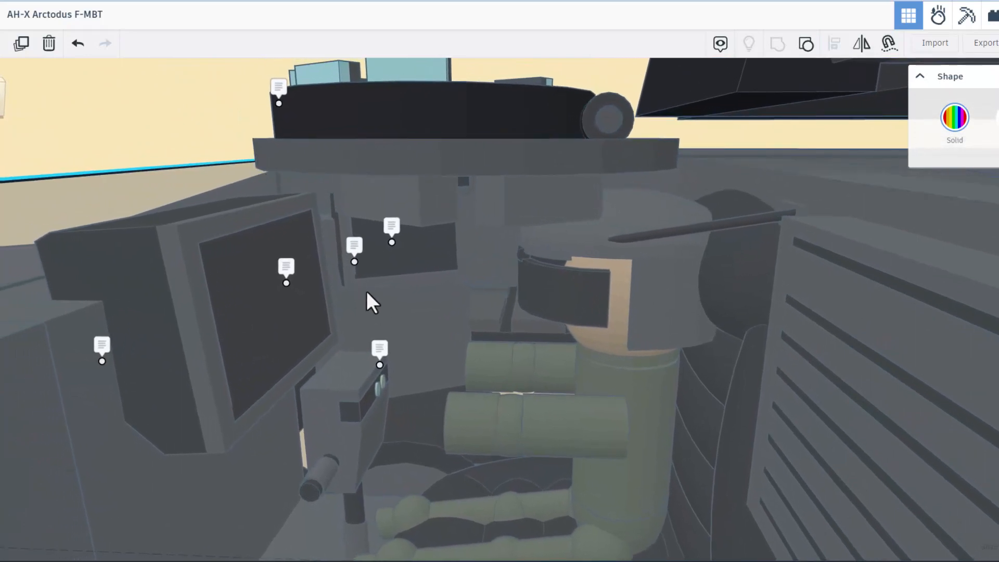
mouse_move(392, 243)
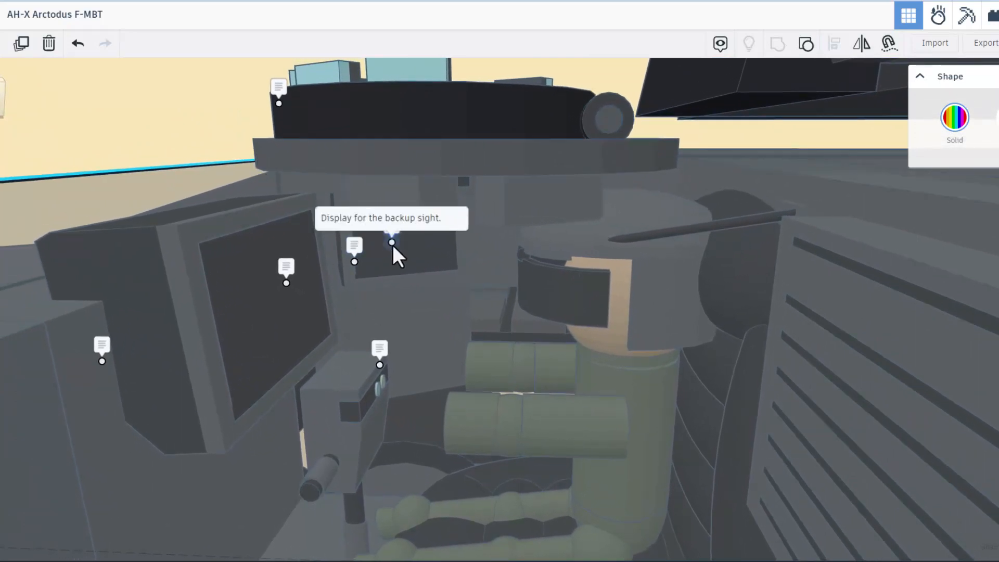
mouse_move(350, 266)
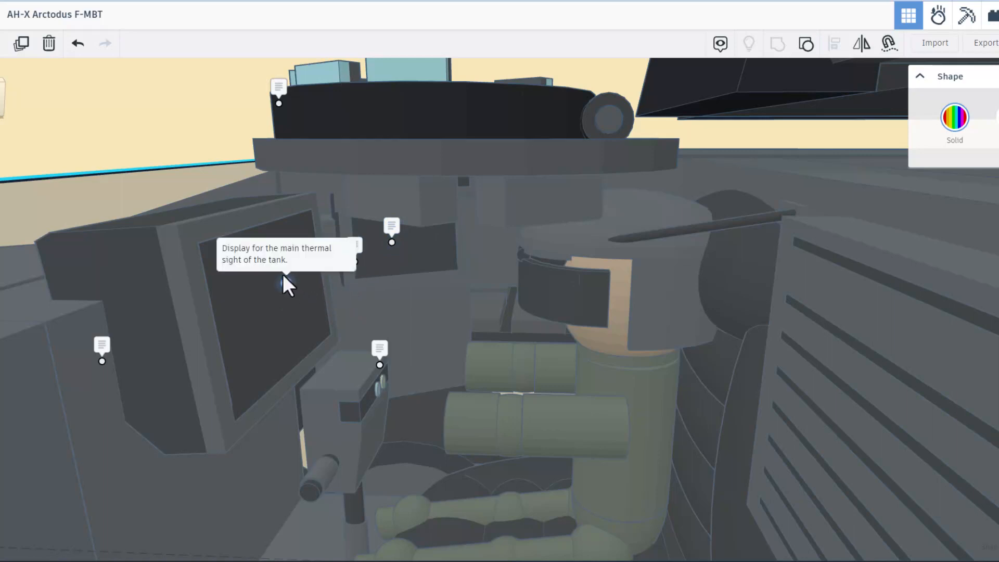
mouse_move(290, 293)
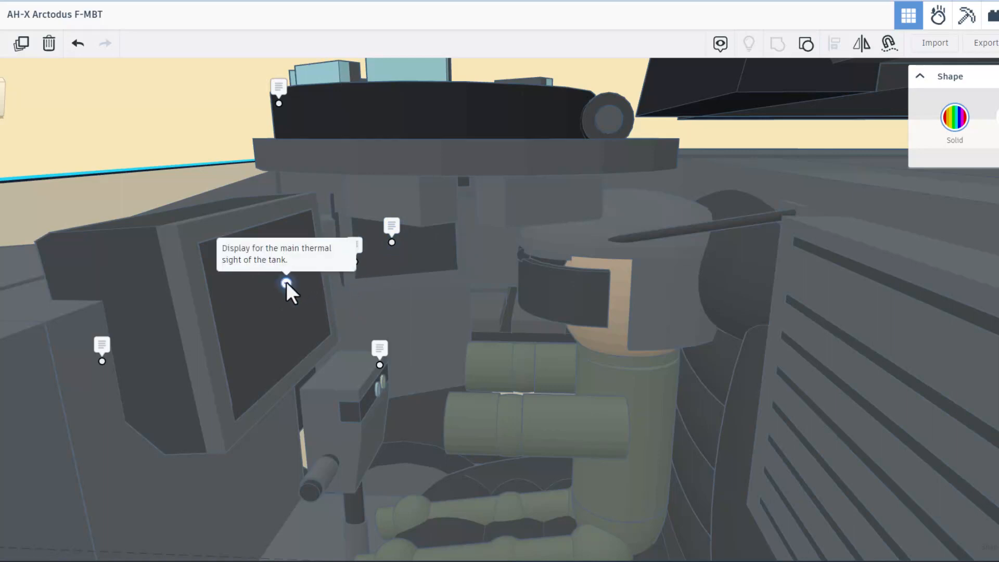
mouse_move(380, 369)
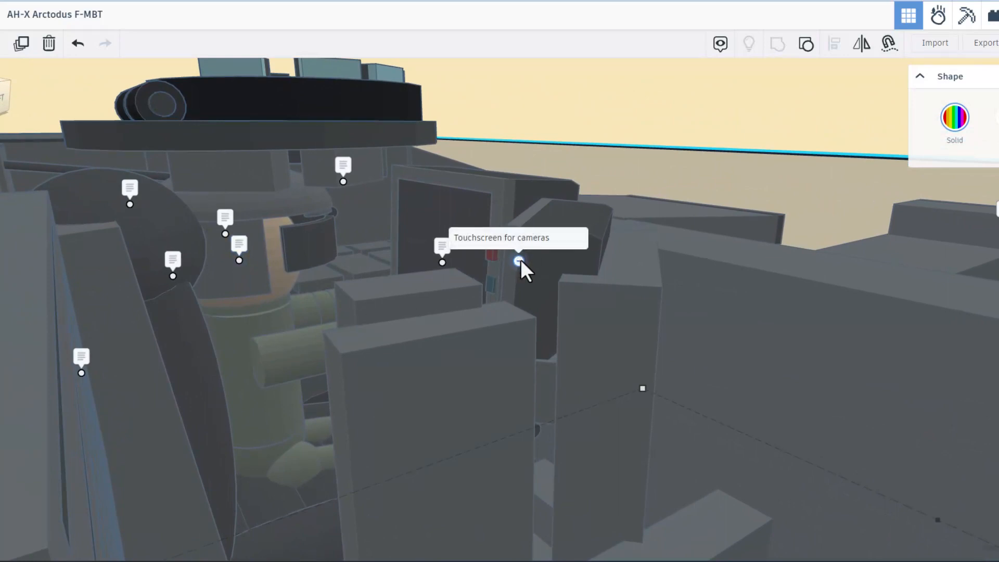
scroll("down", 3)
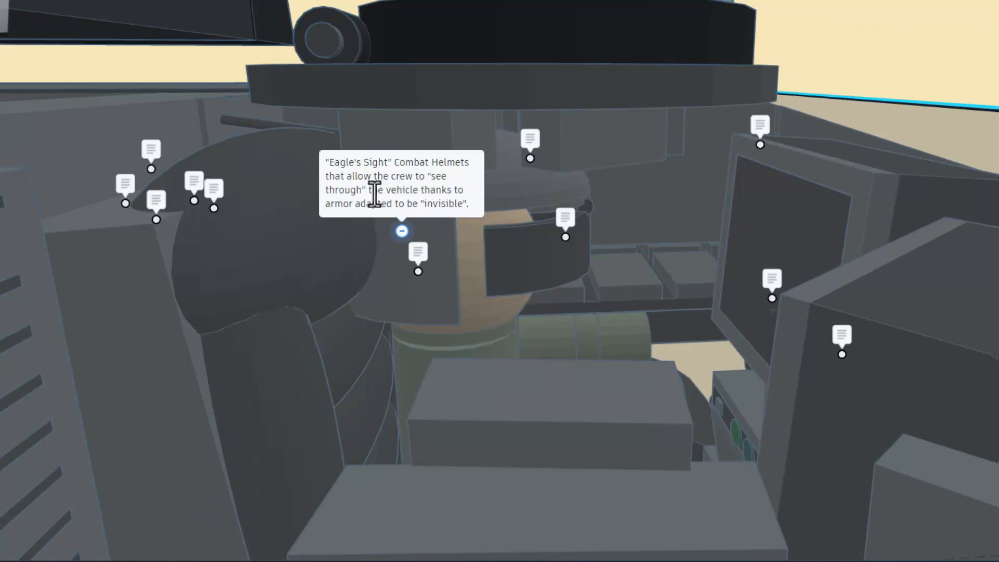
mouse_move(342, 198)
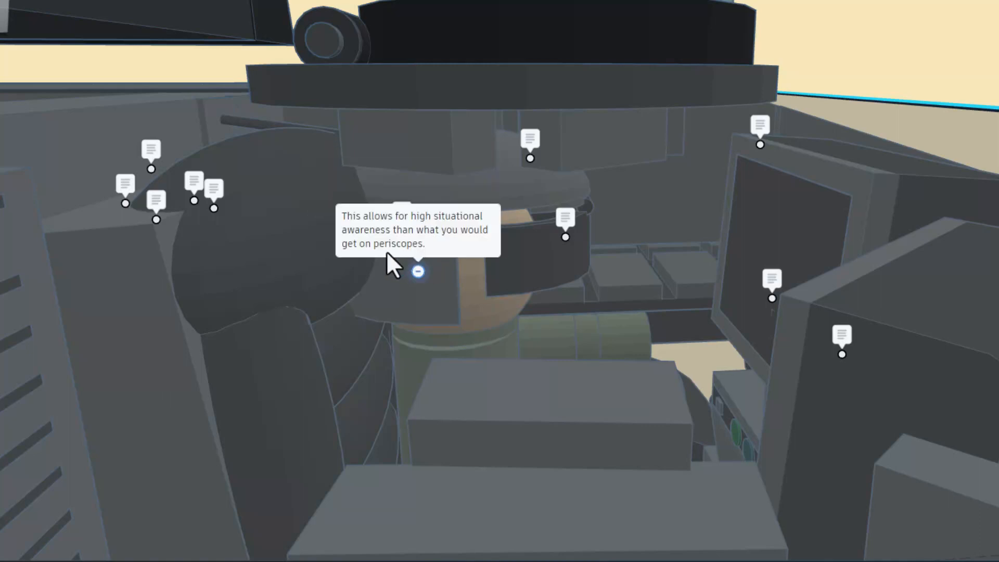
mouse_move(377, 239)
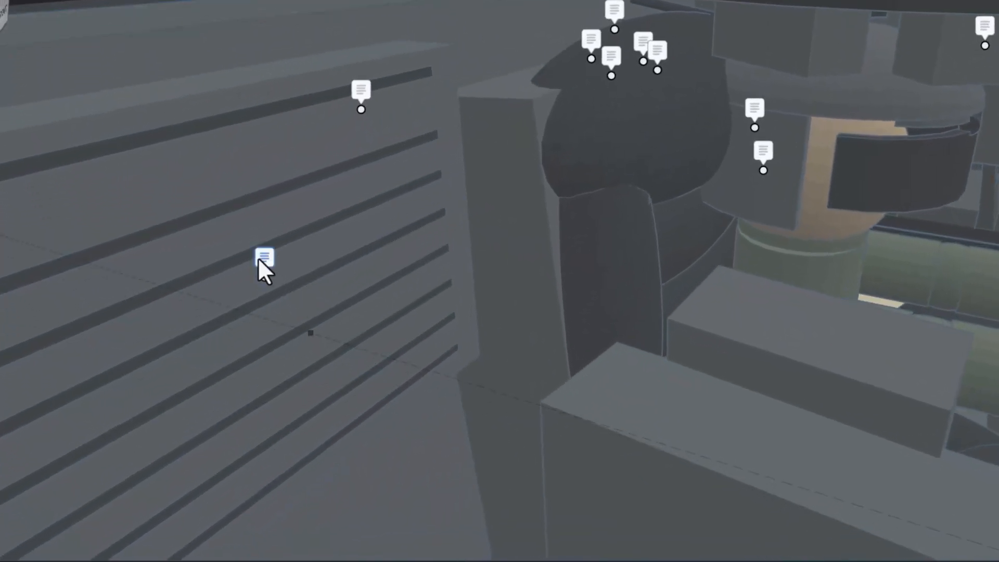
left_click(264, 257)
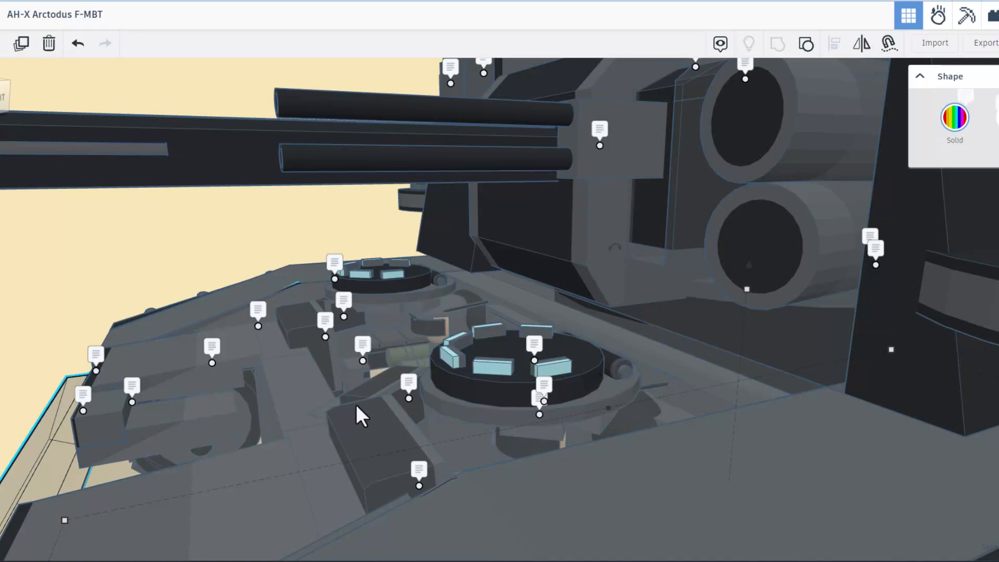
mouse_move(408, 358)
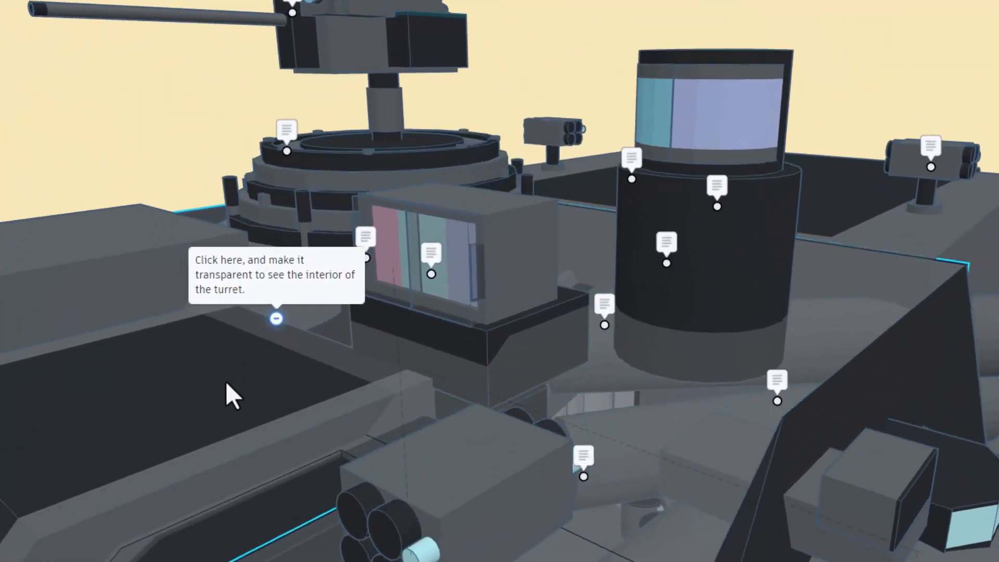
Reveal the turret interior showing the carousel autoloader with 20 backup shells.
left_click(276, 318)
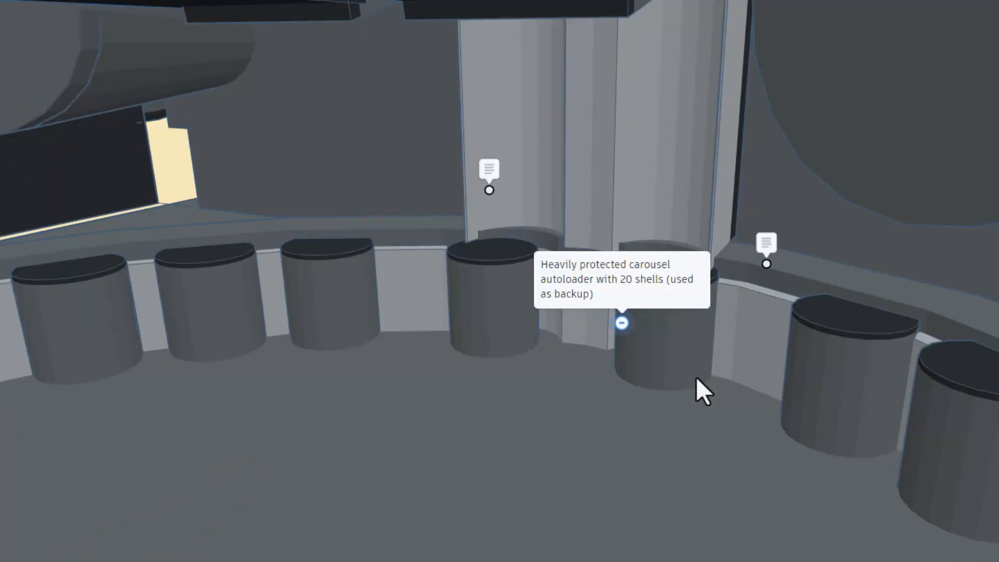
mouse_move(595, 301)
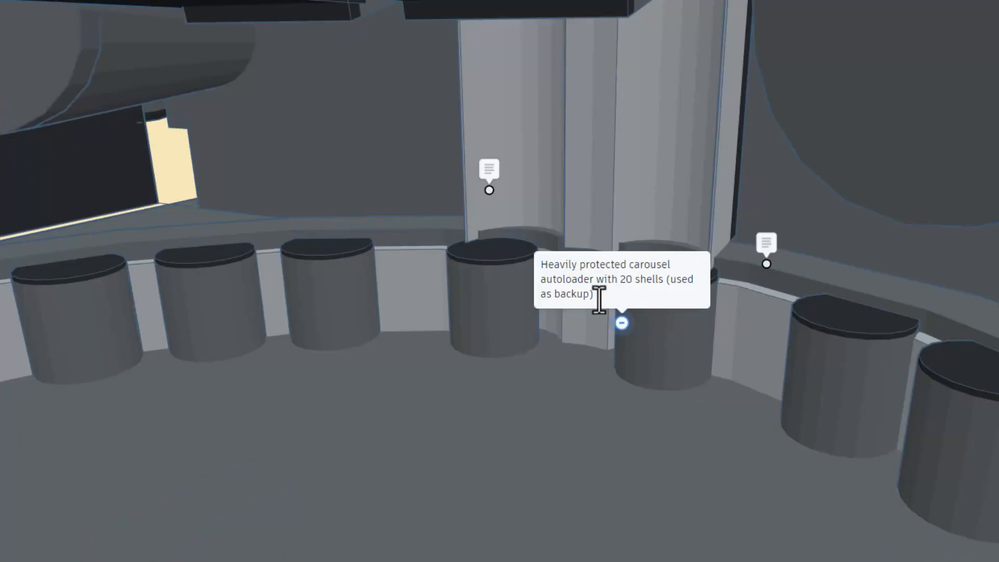
mouse_move(627, 334)
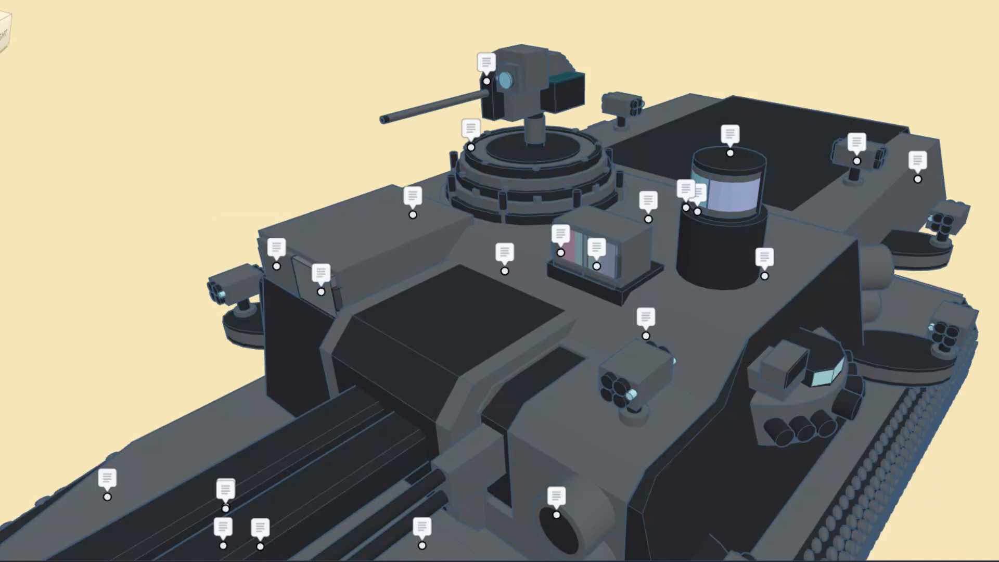
Select the hull's small screen and show the bustle autoloader note (40 shells, conveyor rack).
left_click(321, 288)
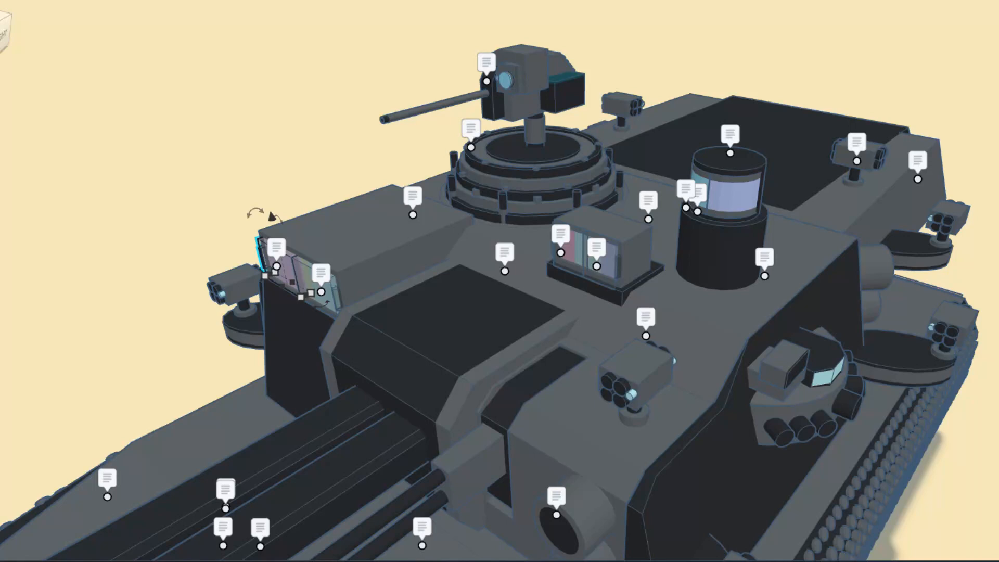
left_click(686, 209)
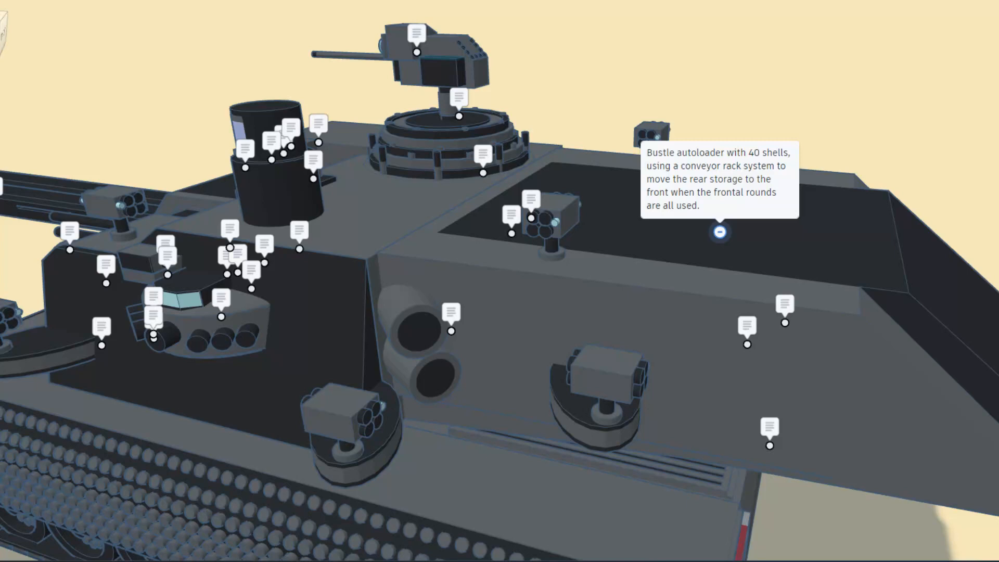
left_click(719, 231)
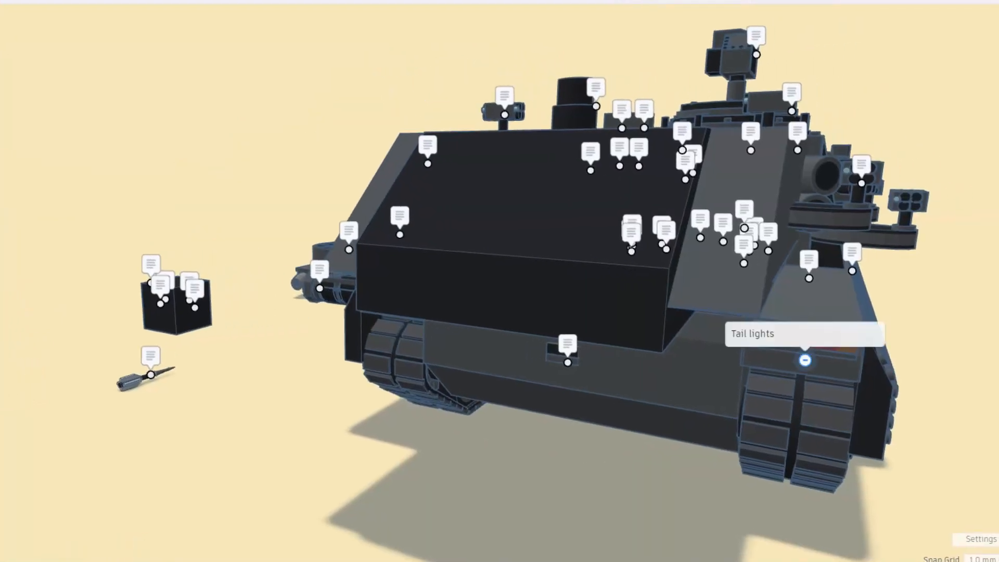
left_click(808, 361)
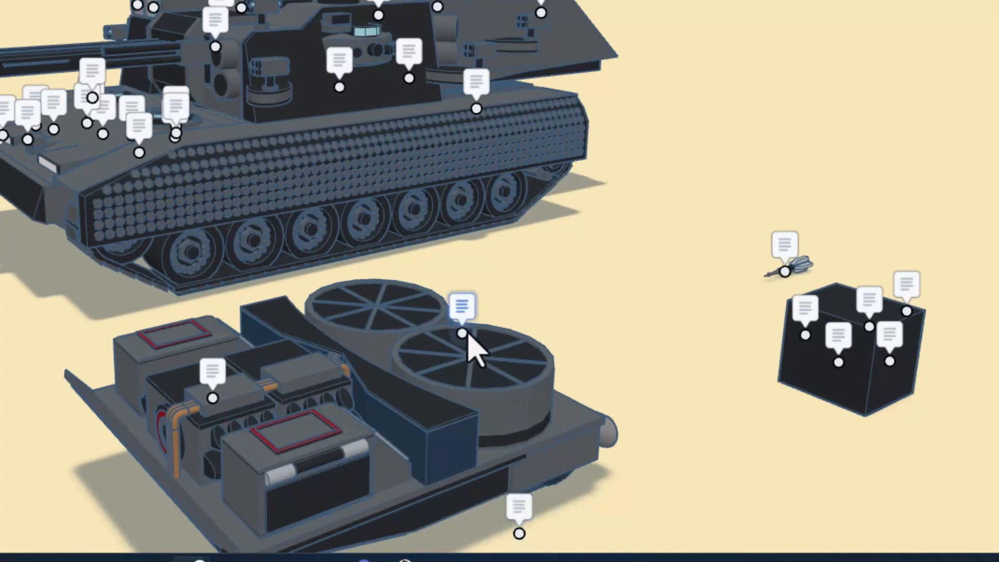
left_click(463, 306)
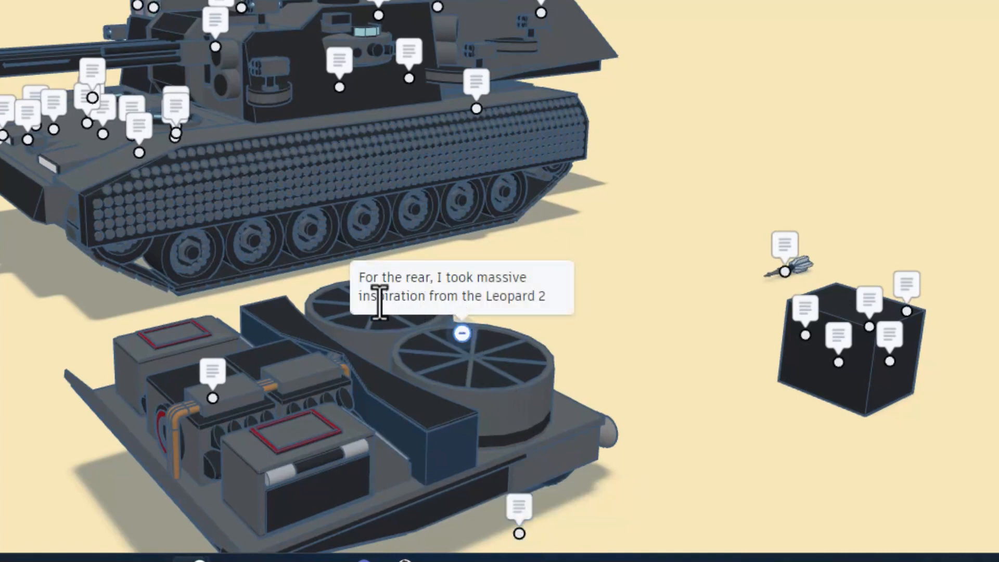
mouse_move(459, 357)
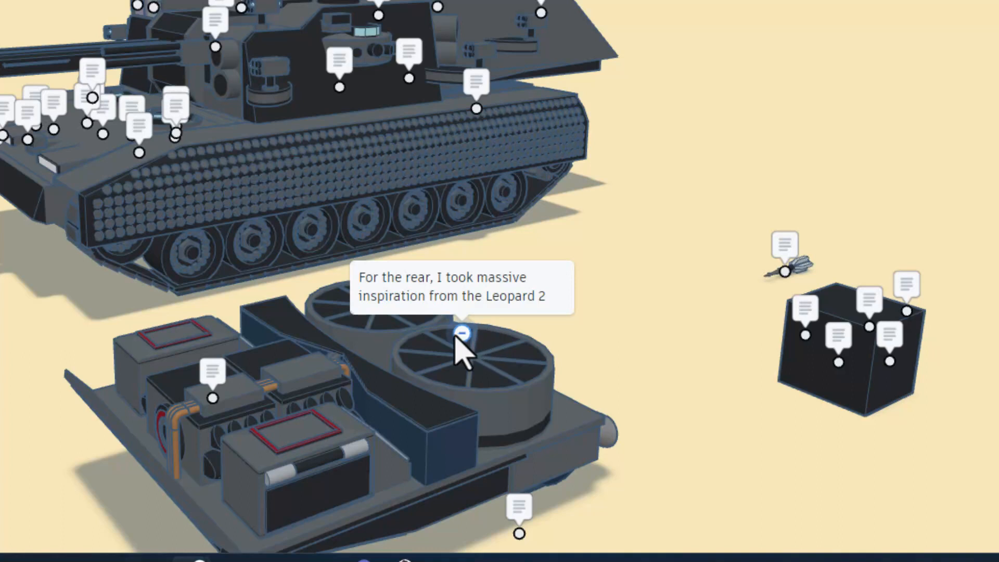
left_click(211, 399)
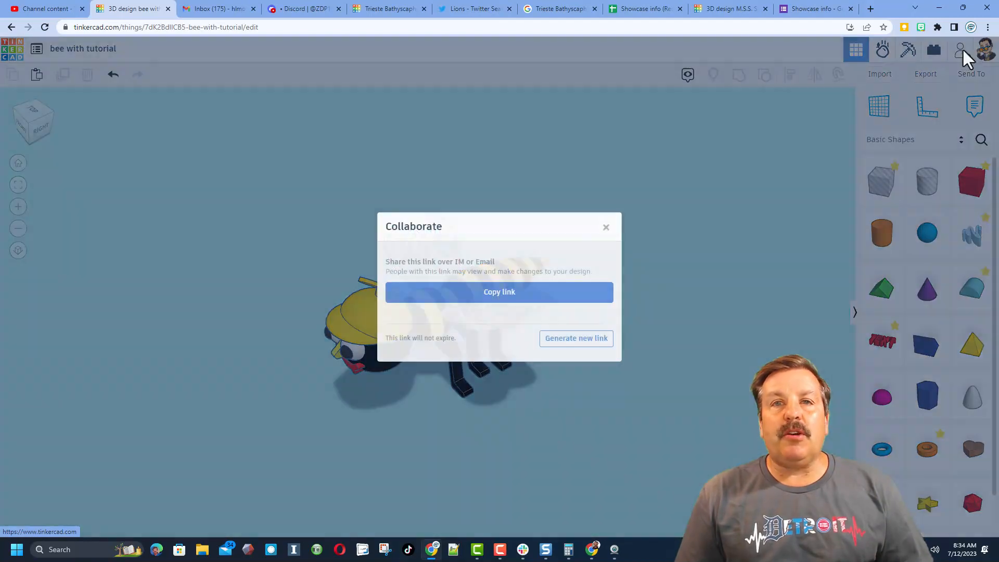
mouse_move(598, 378)
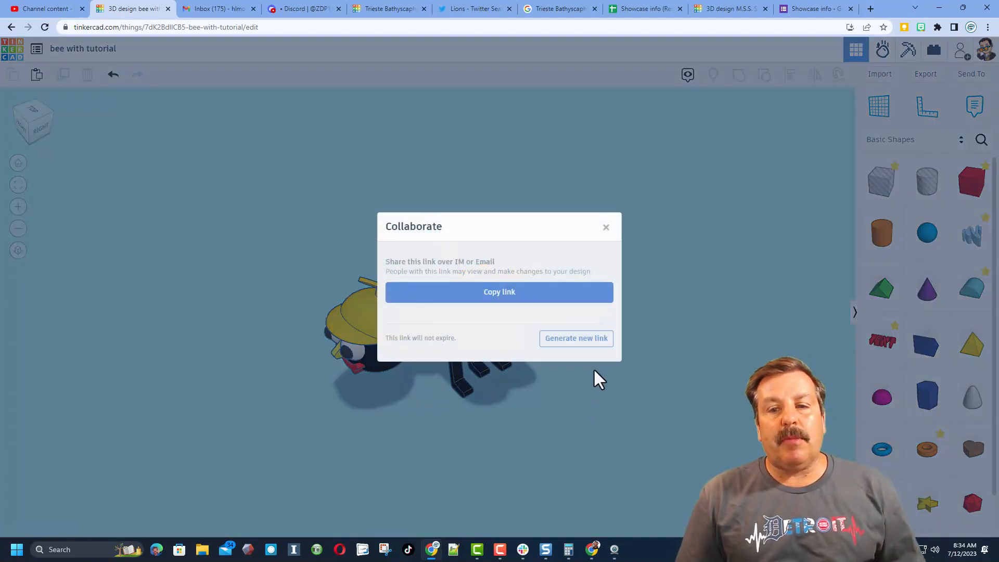
Copy the bee with tutorial design's collaboration link and close the Collaborate dialog.
left_click(498, 292)
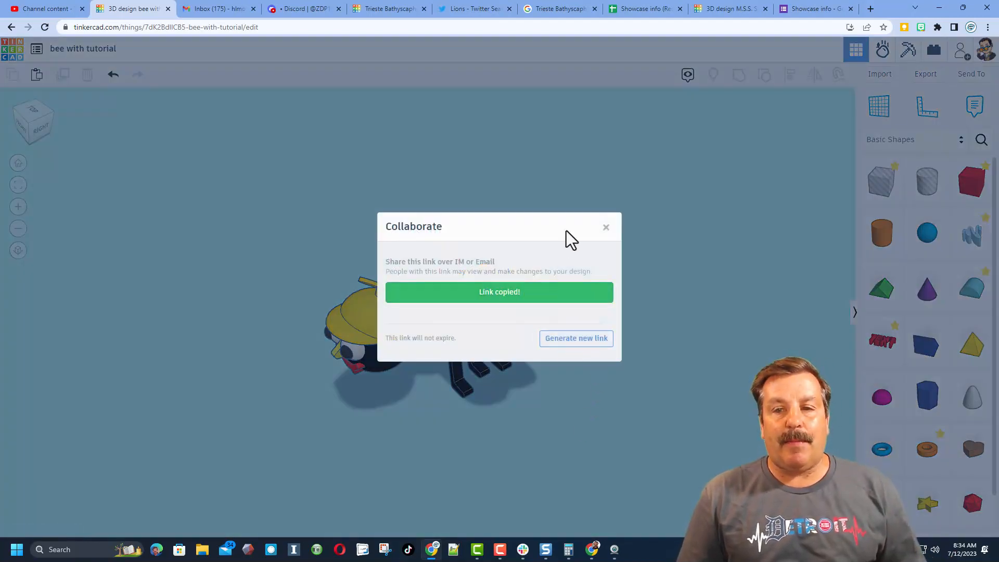
left_click(605, 227)
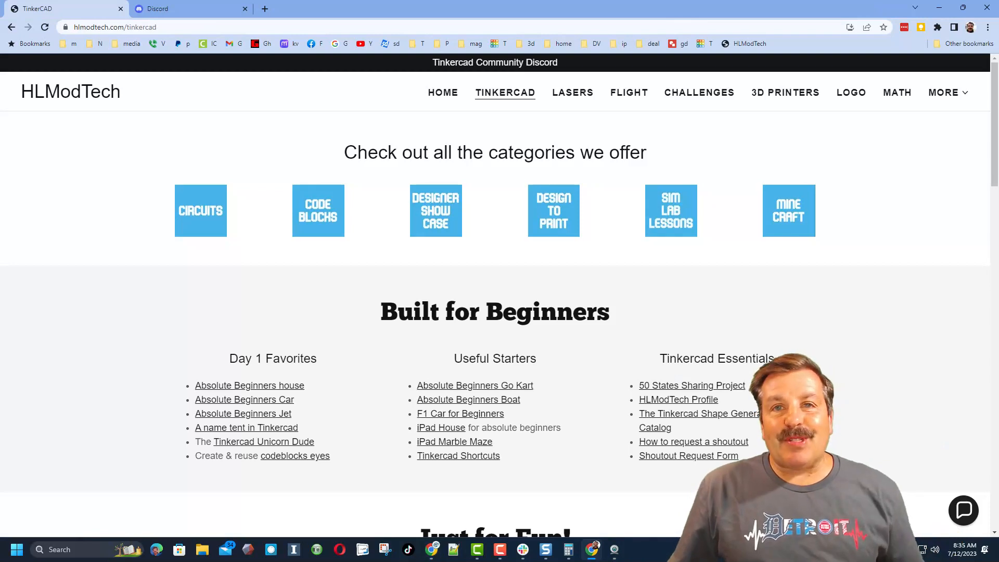
mouse_move(678, 180)
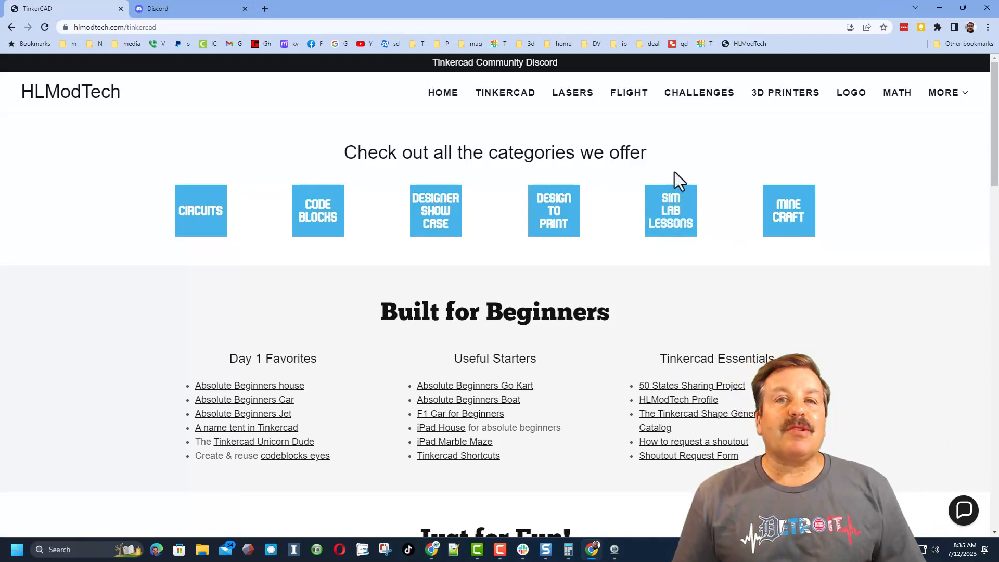
mouse_move(478, 137)
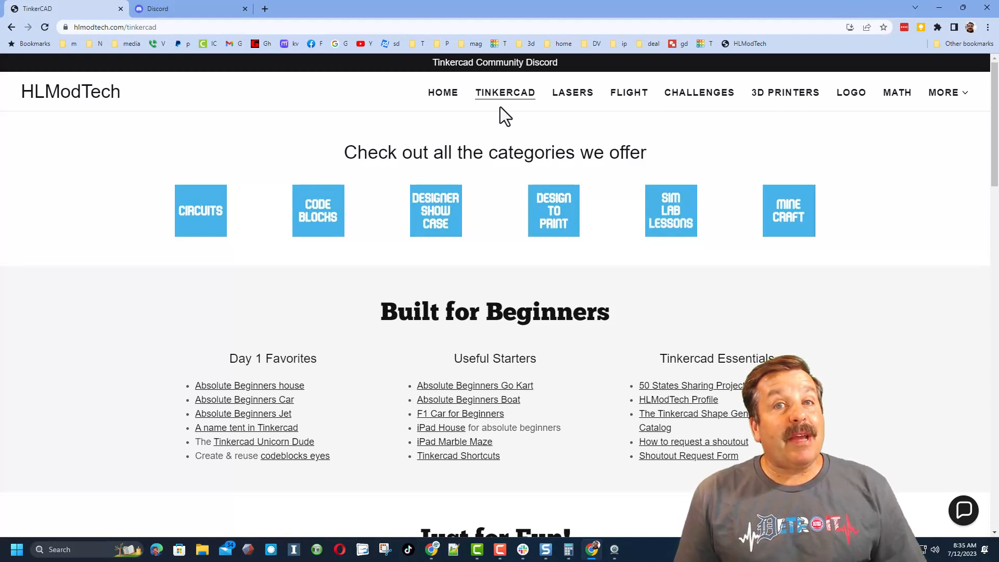
mouse_move(673, 275)
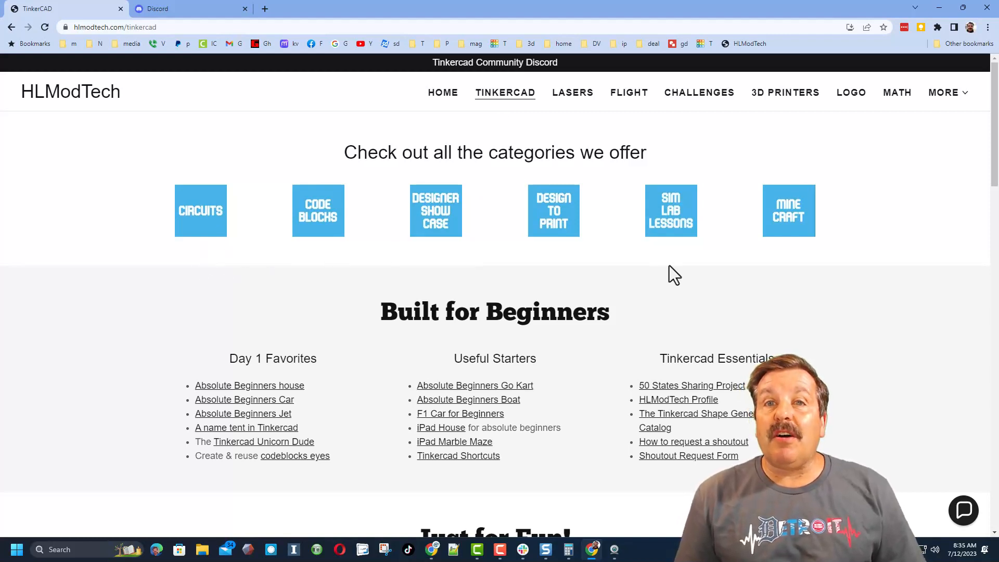
mouse_move(195, 410)
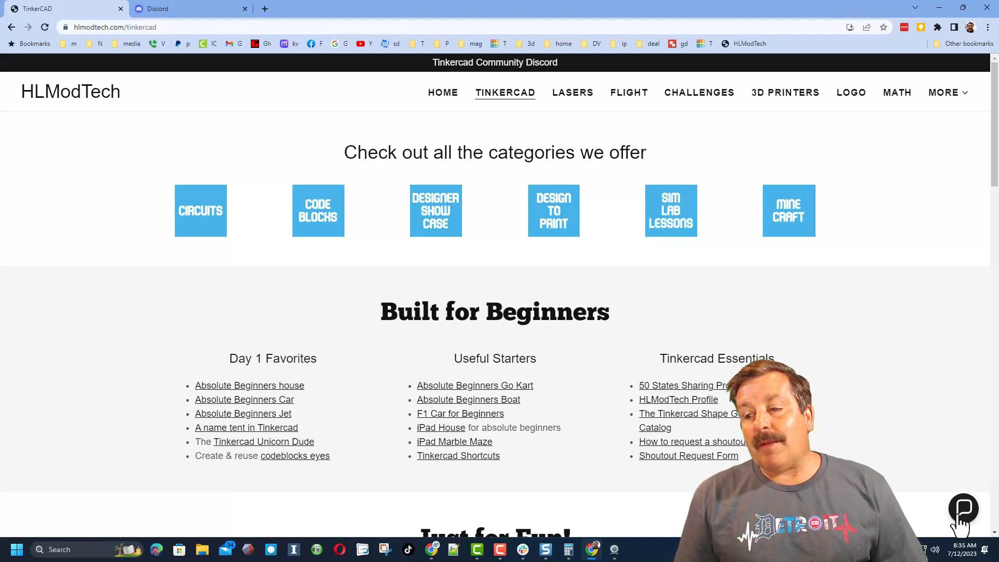
left_click(962, 509)
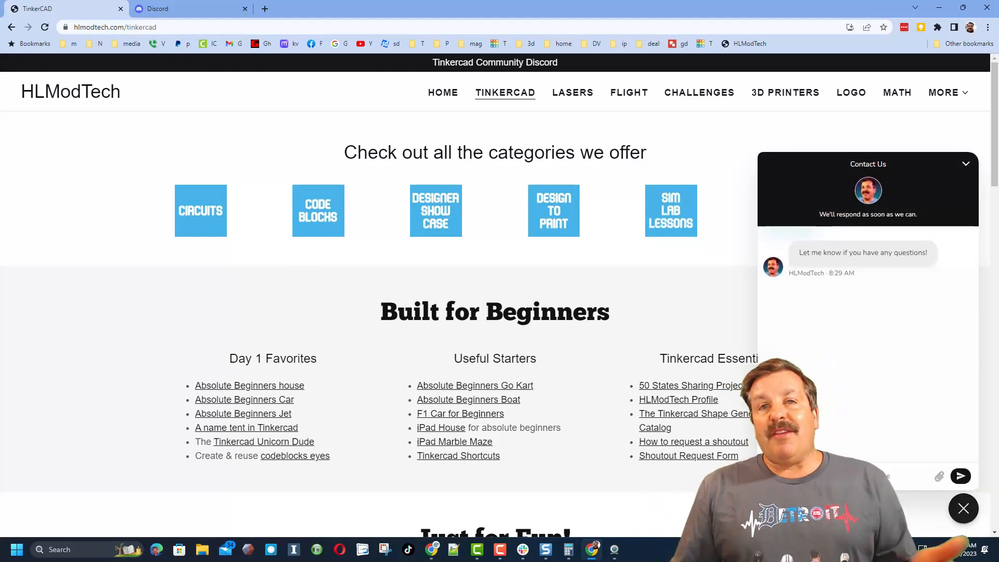
left_click(963, 509)
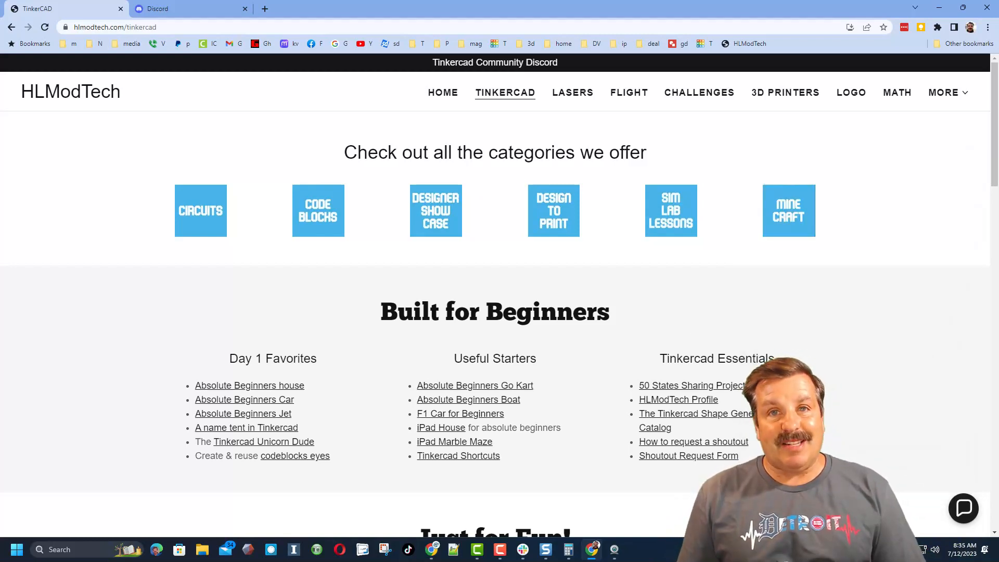
mouse_move(495, 63)
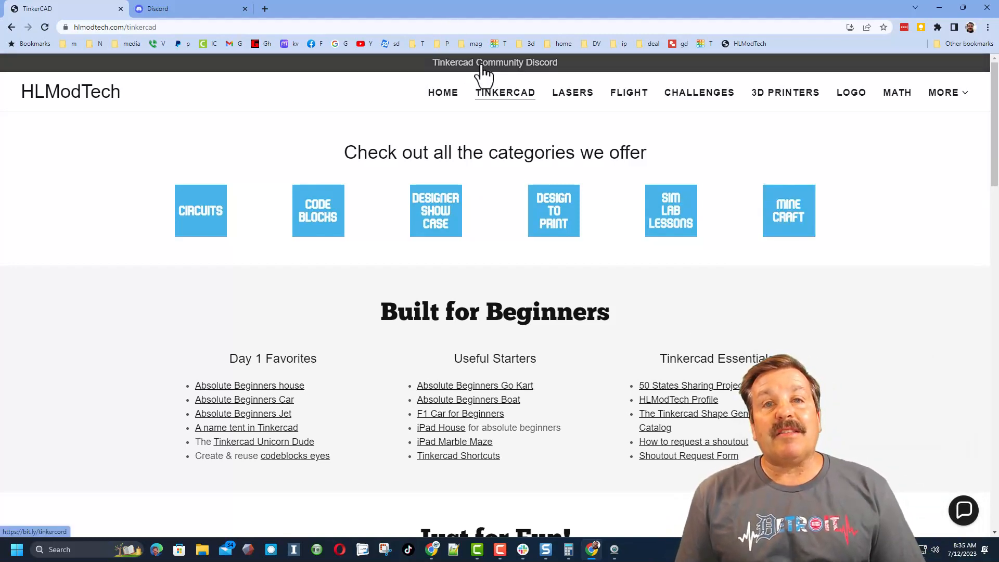
Follow the site's Tinkercad Community banner to the Discord invite page.
left_click(495, 63)
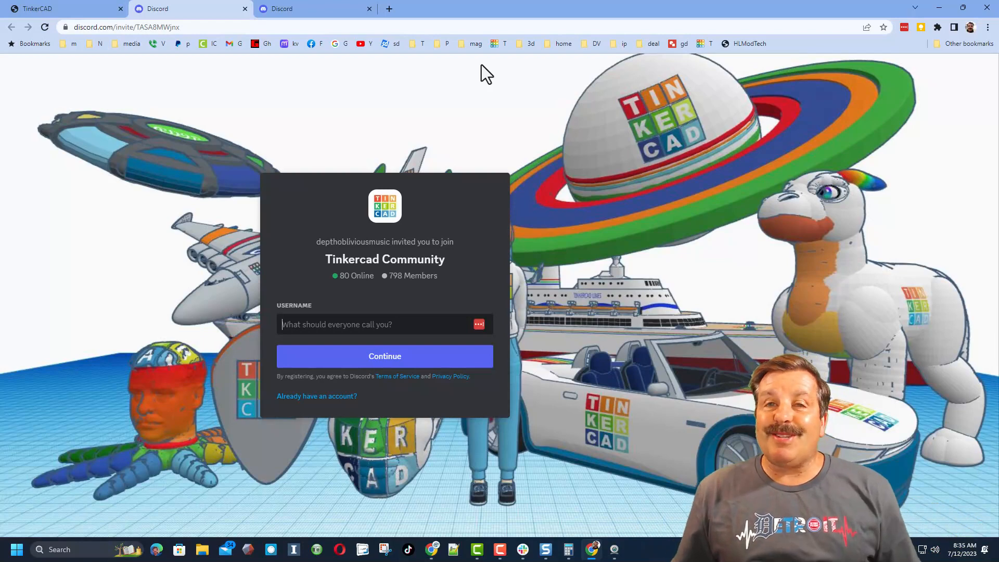
mouse_move(455, 140)
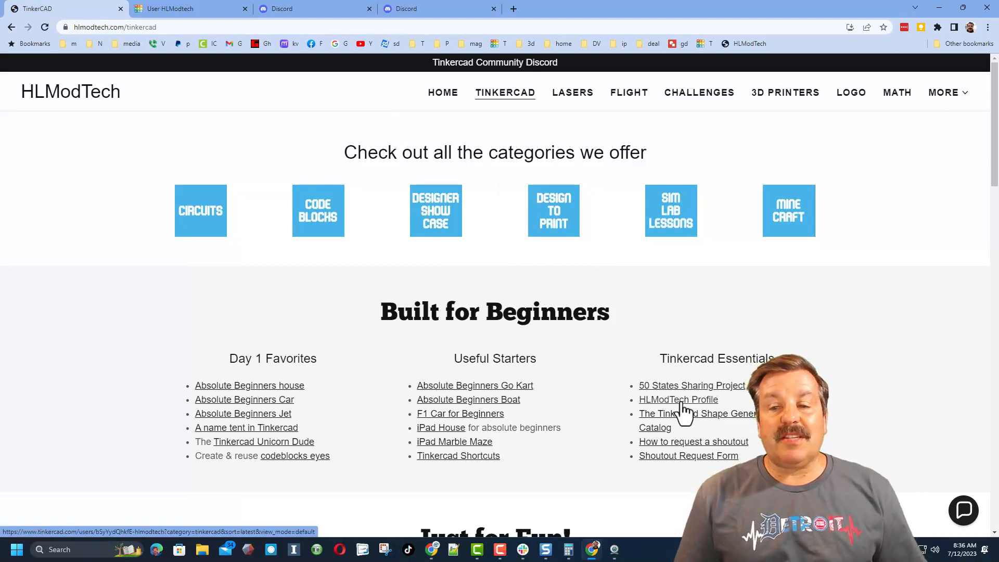
From the HLModTech profile, view the Sprial lighthouse design's full description and reaction counts.
left_click(678, 400)
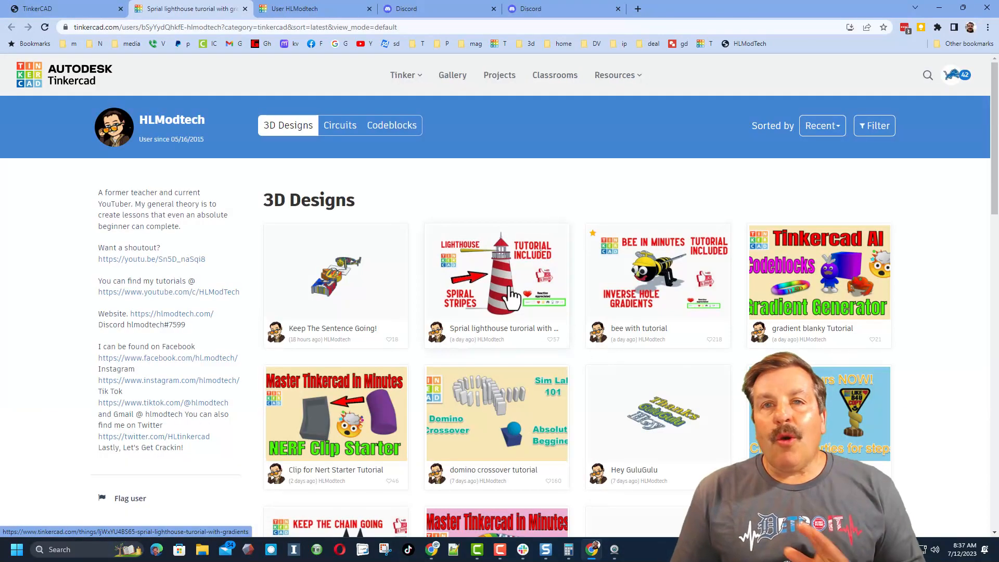
mouse_move(621, 252)
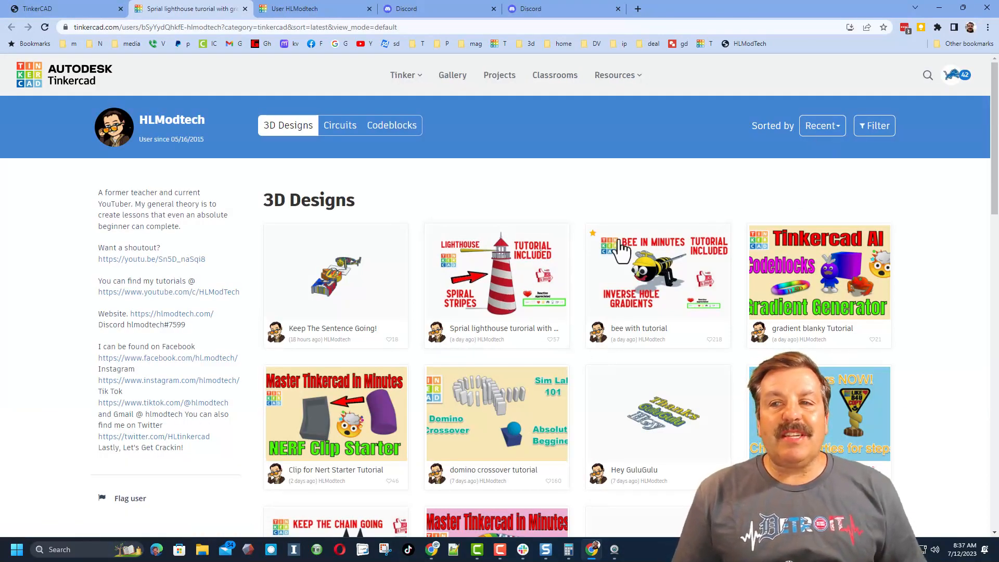
left_click(496, 271)
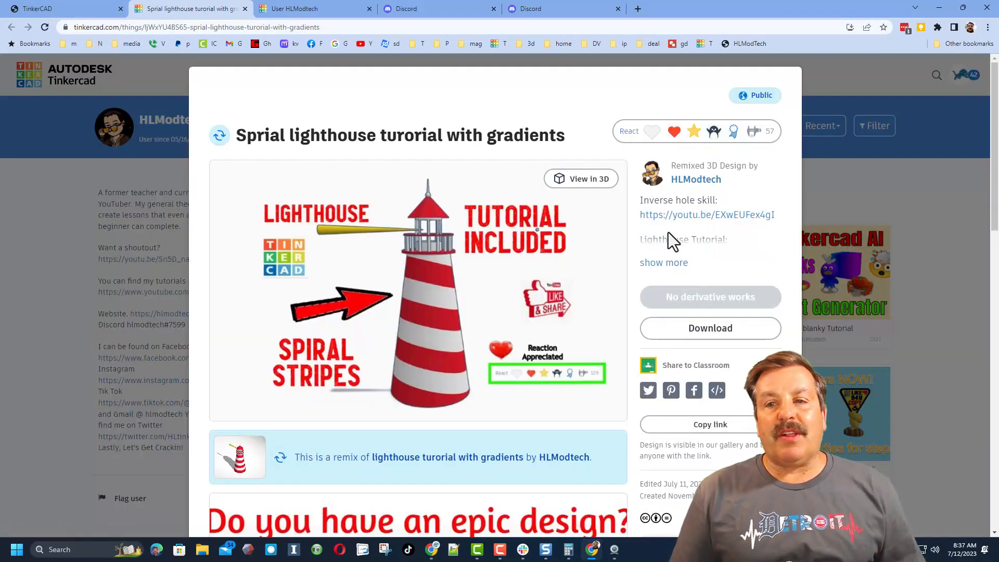
left_click(663, 263)
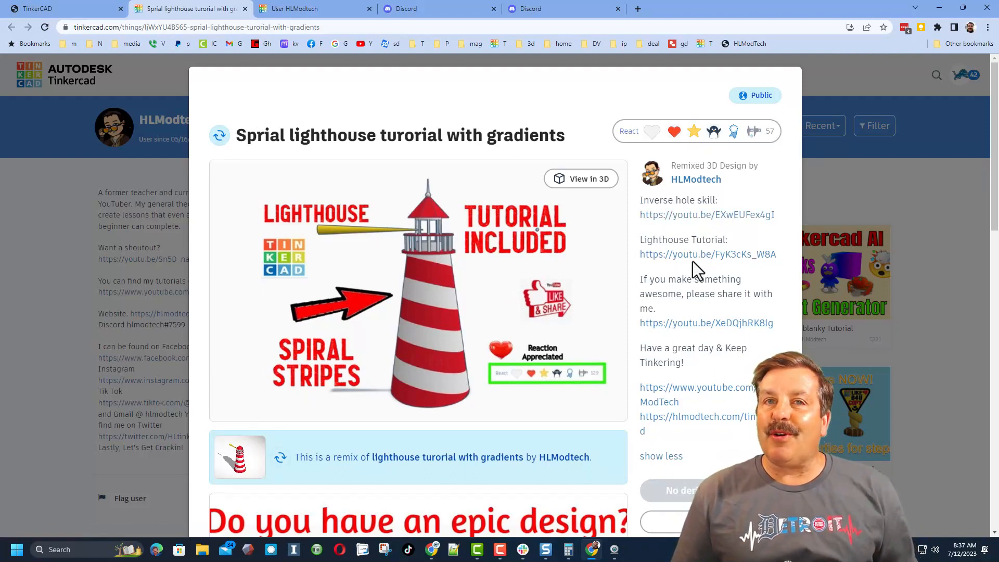
left_click(628, 131)
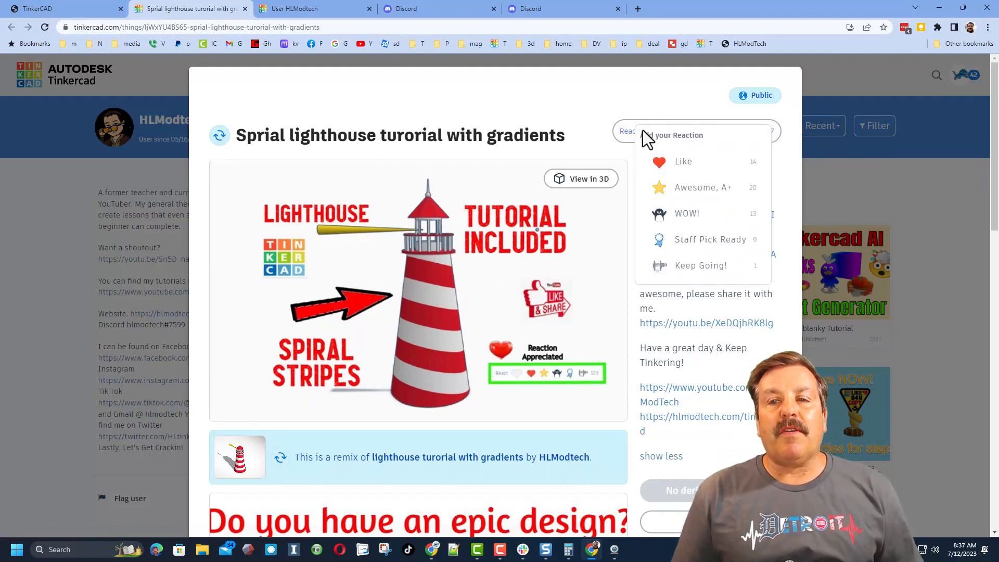
mouse_move(666, 192)
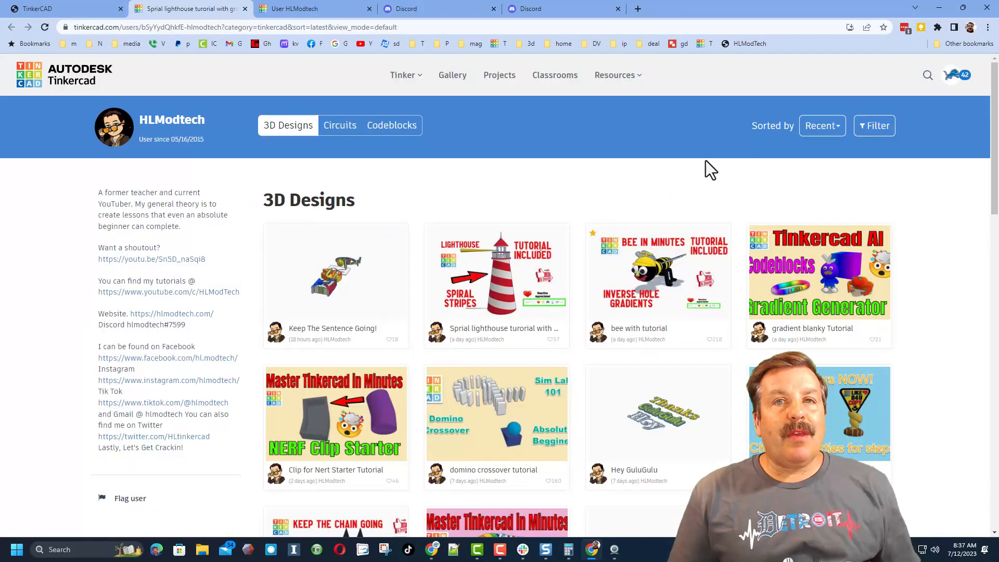
Sort the profile by Likes, view car mdh 2022, then browse the Circuits and Codeblocks designs.
left_click(823, 126)
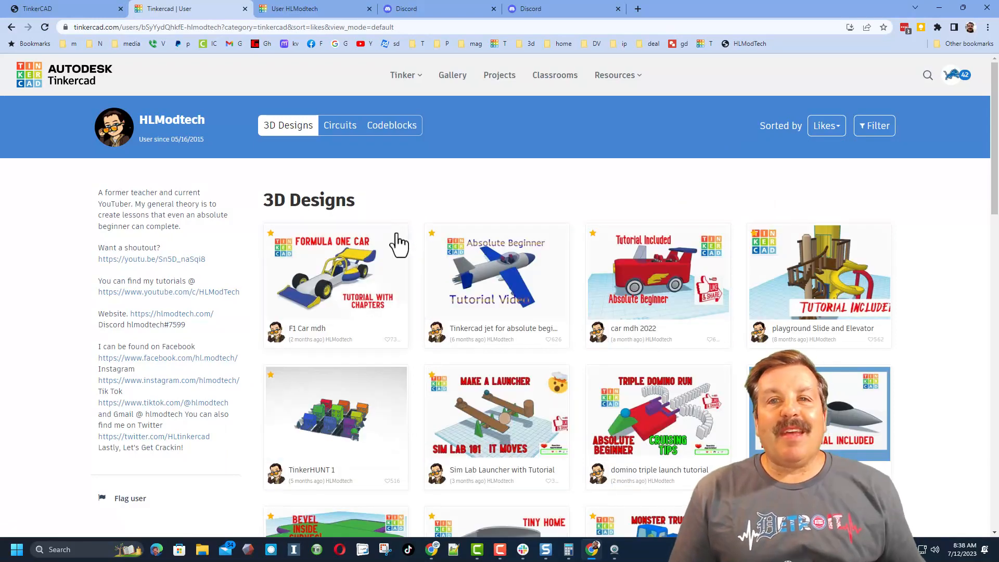
mouse_move(564, 376)
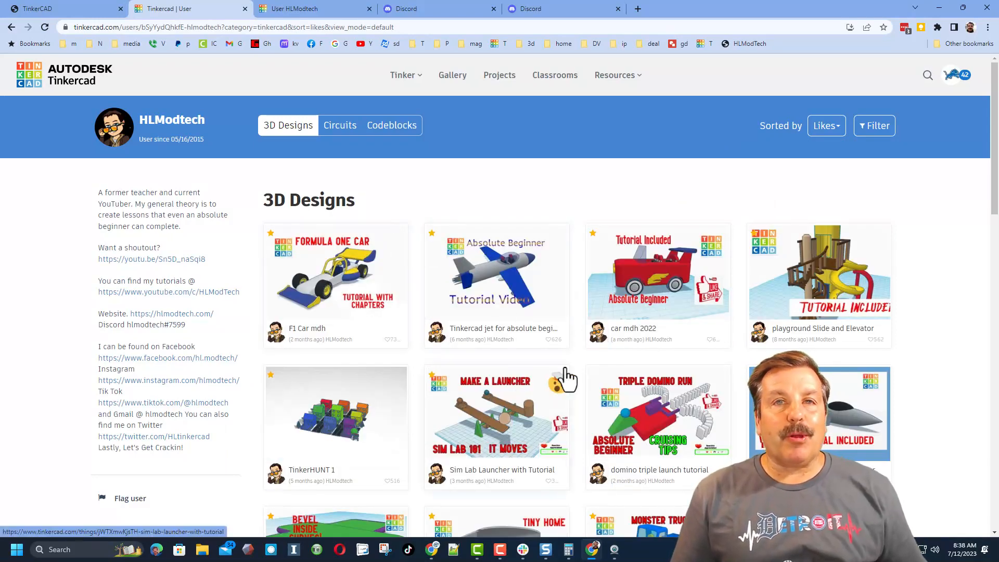
left_click(657, 271)
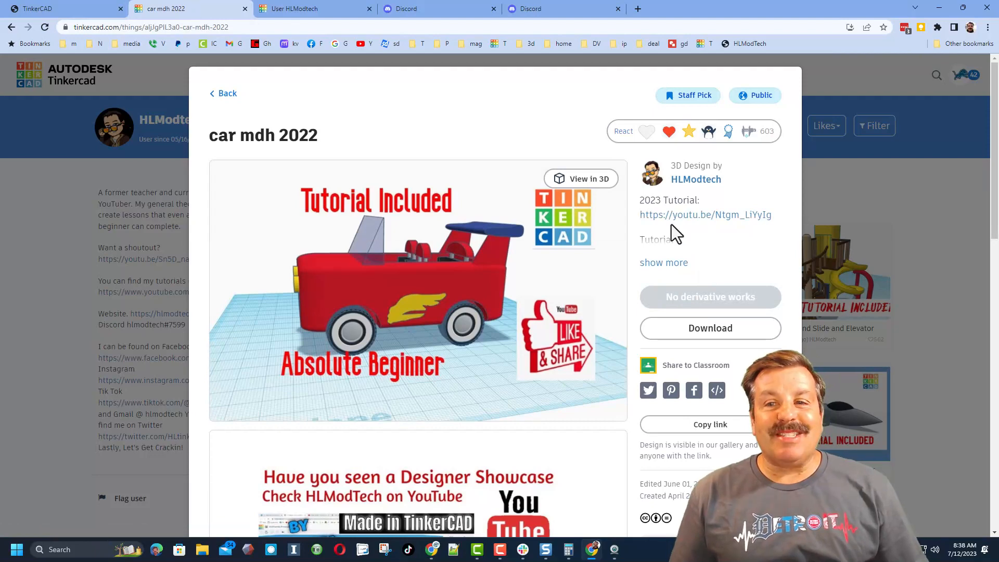
mouse_move(825, 197)
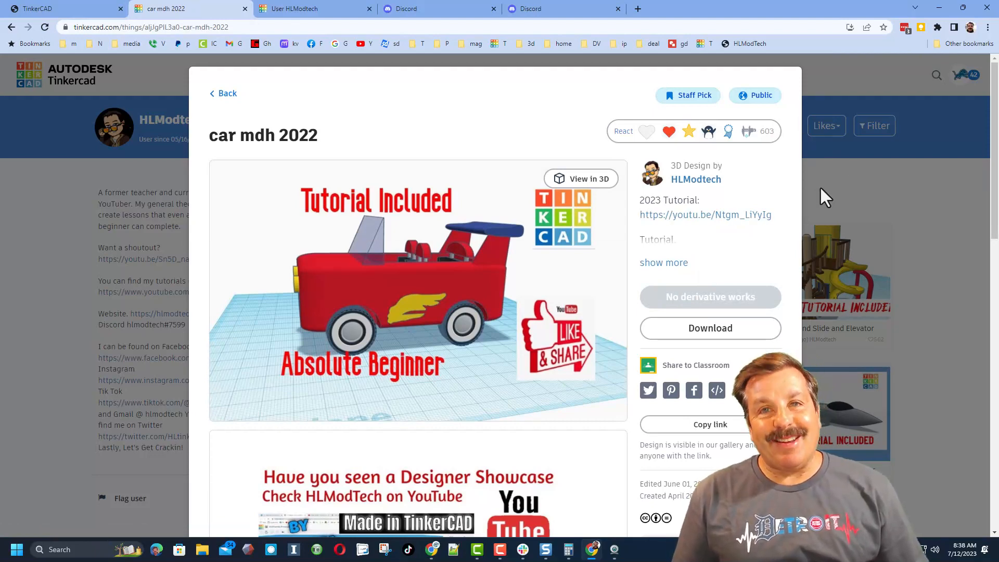
left_click(226, 92)
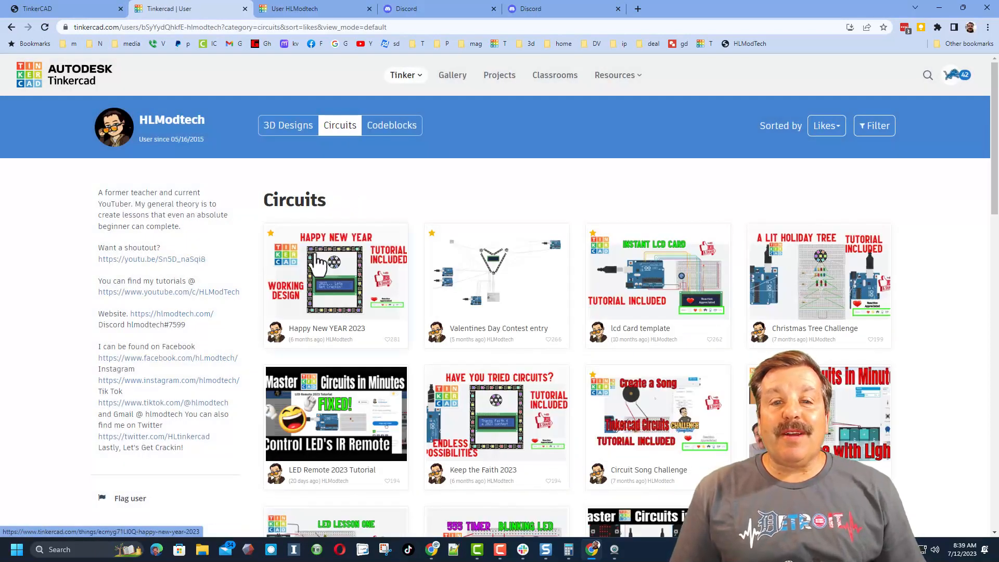
left_click(392, 125)
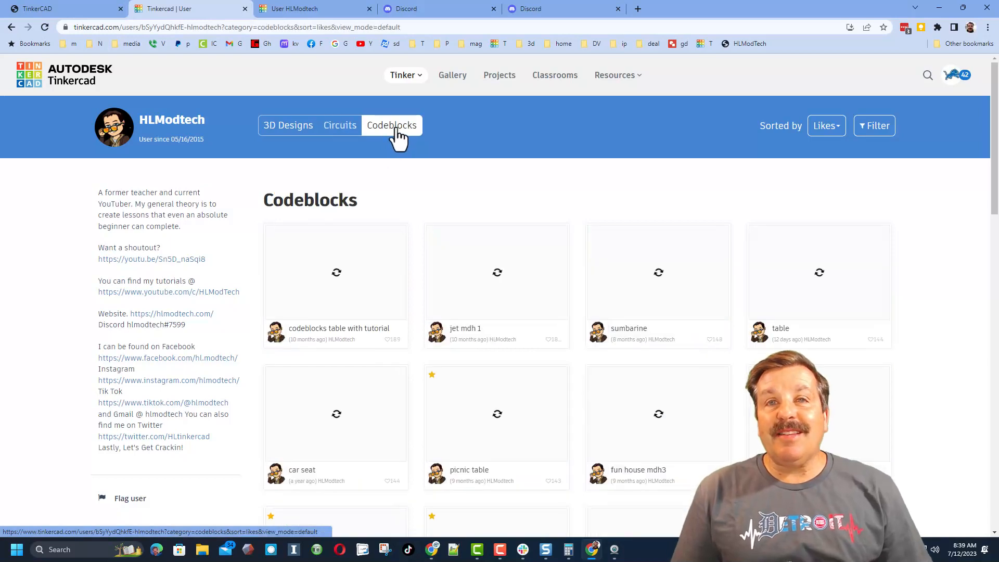